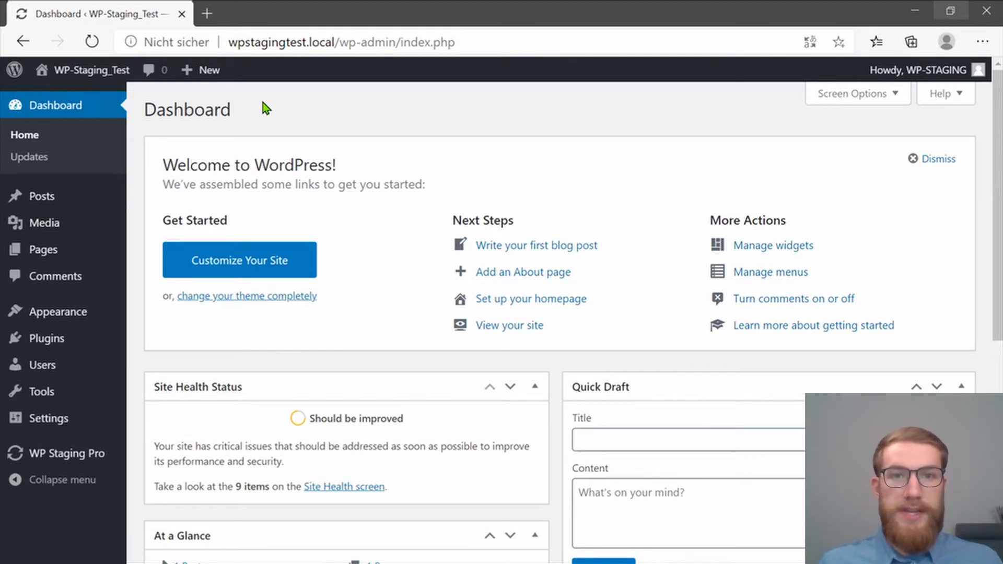
mouse_move(268, 96)
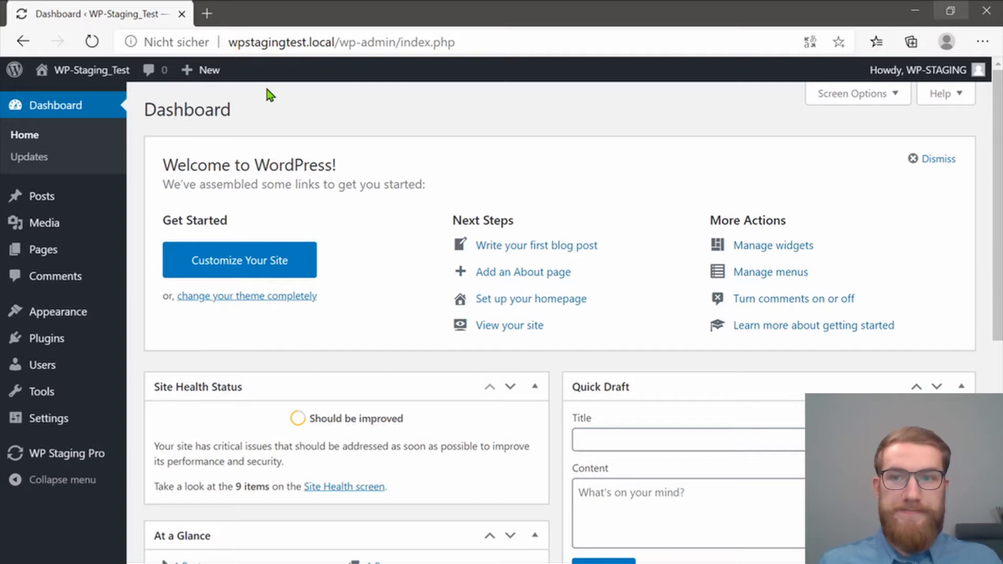
mouse_move(67, 454)
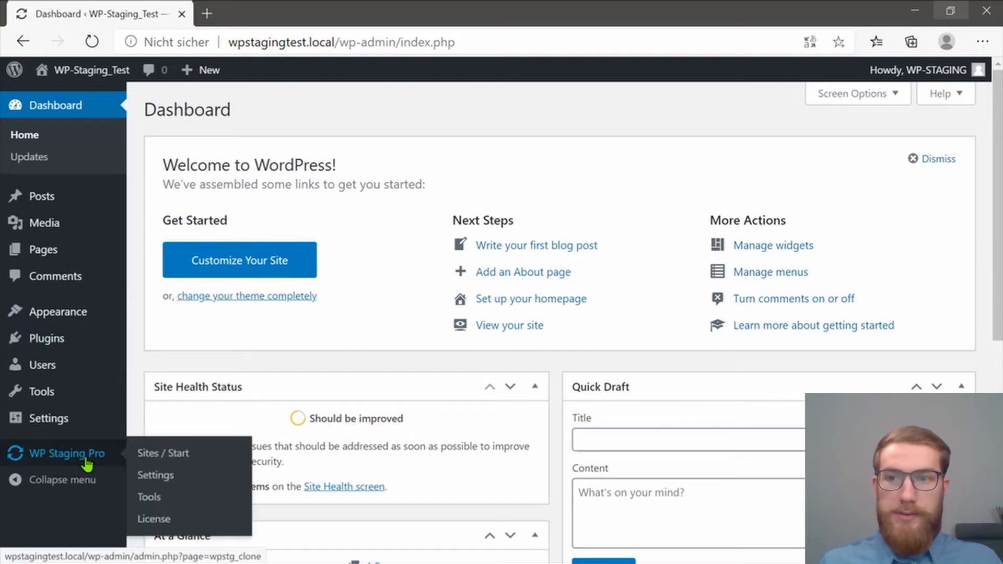
Step: Open the existing staging site from the WP Staging Pro list in a new tab
click(163, 454)
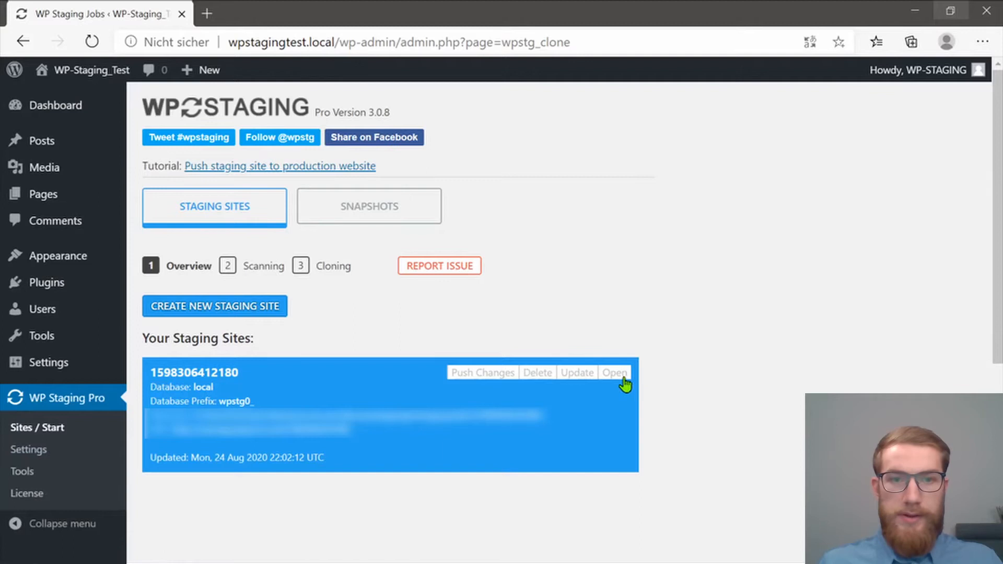
click(614, 372)
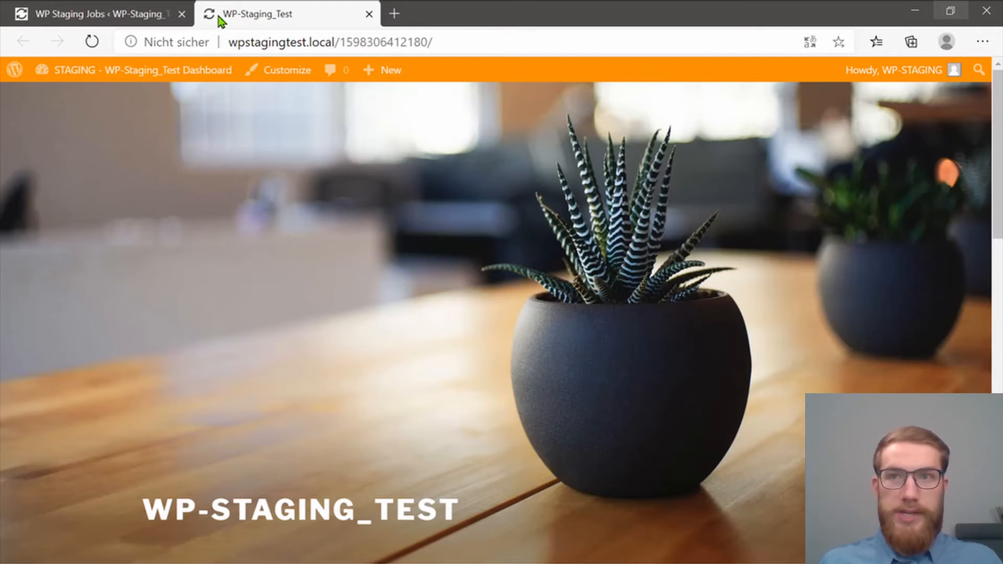
Step: Live-preview the Twenty Twenty theme on the staging site in place of Twenty Seventeen
click(286, 69)
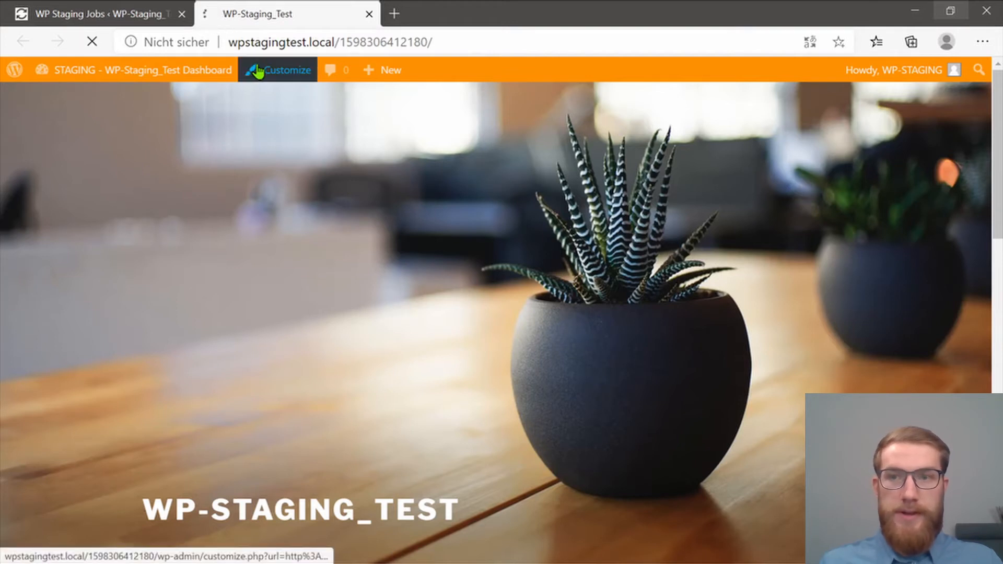
click(285, 70)
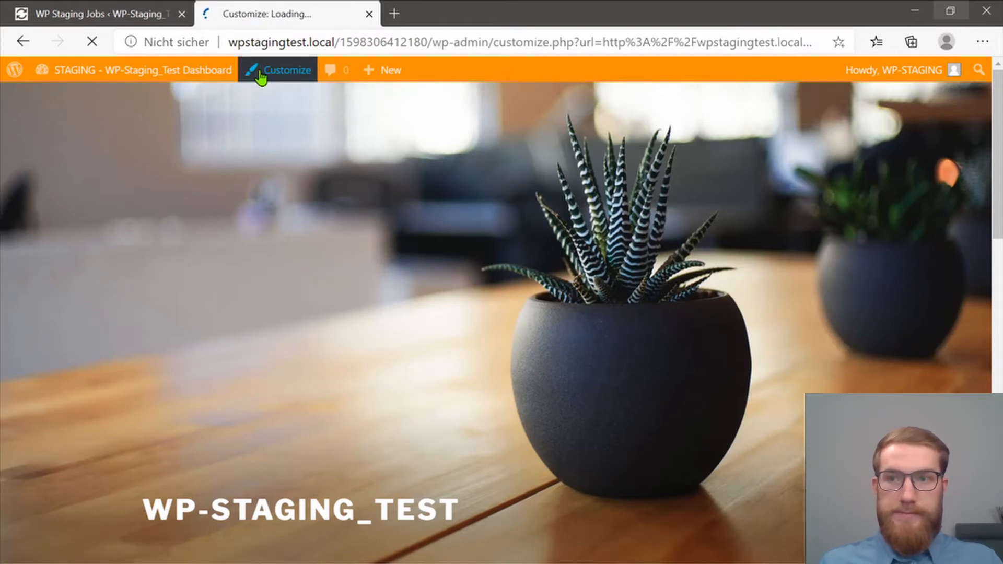
click(285, 70)
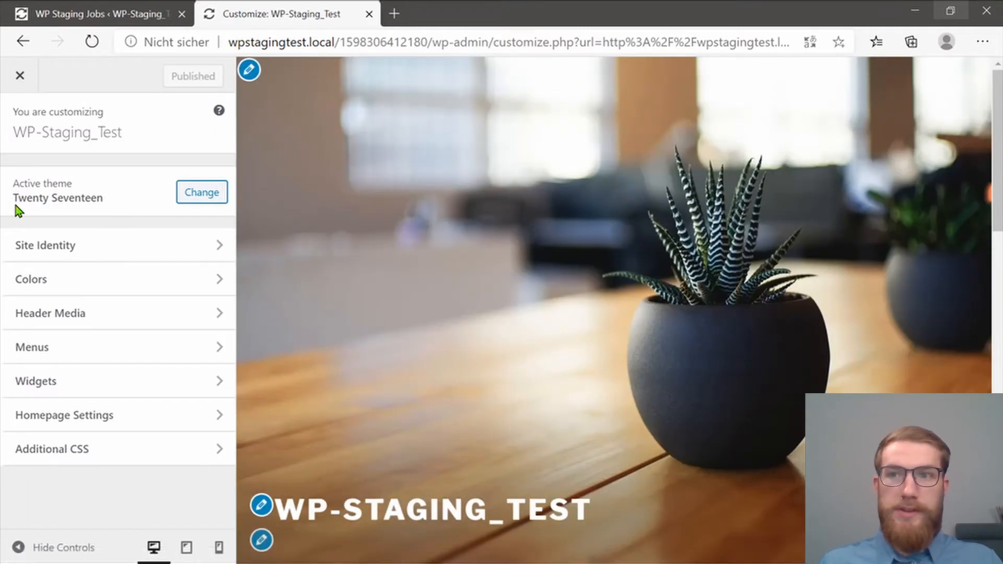
click(201, 192)
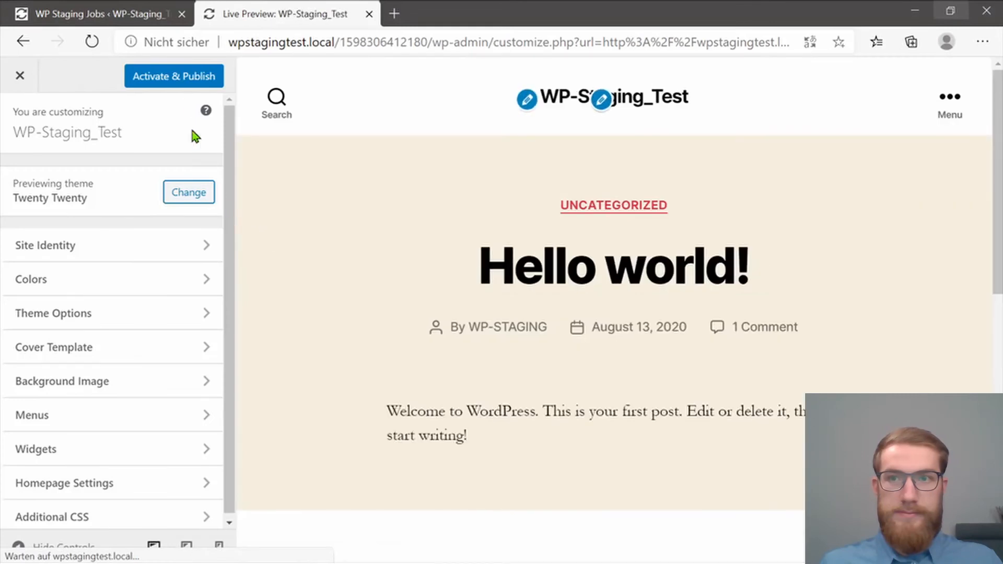
Step: Activate Twenty Twenty and publish the yellow smiley image as the Site Icon
click(174, 76)
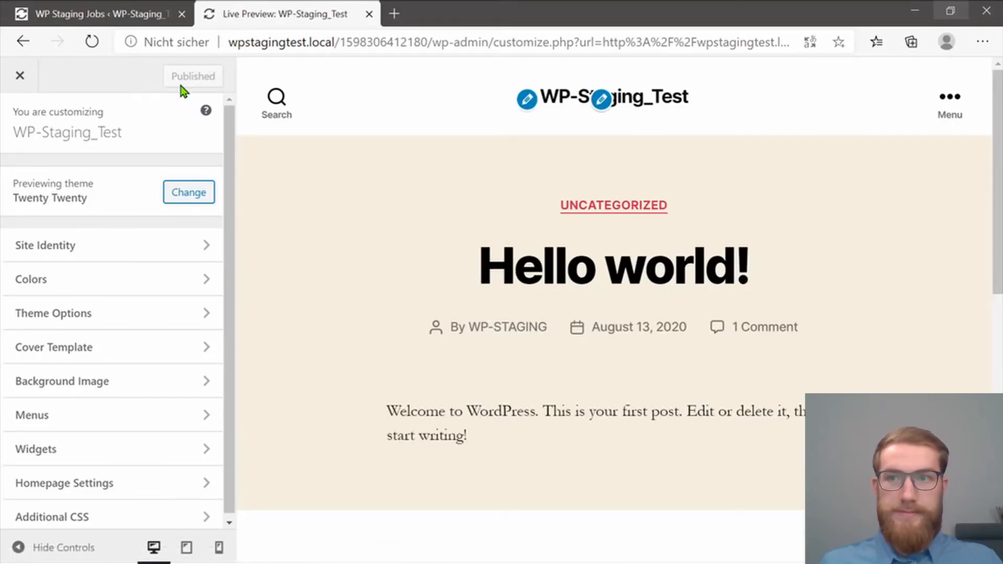
click(45, 245)
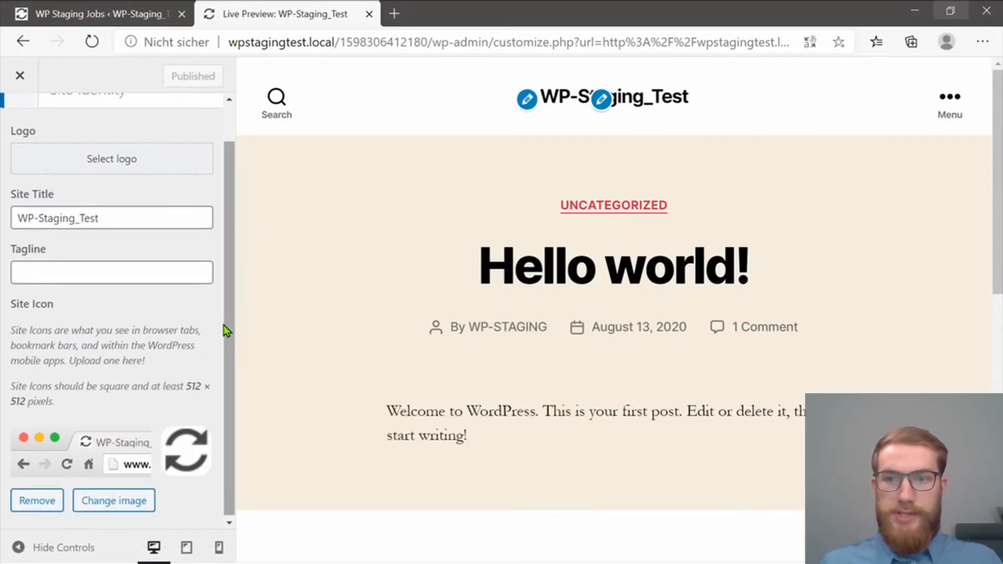
click(114, 500)
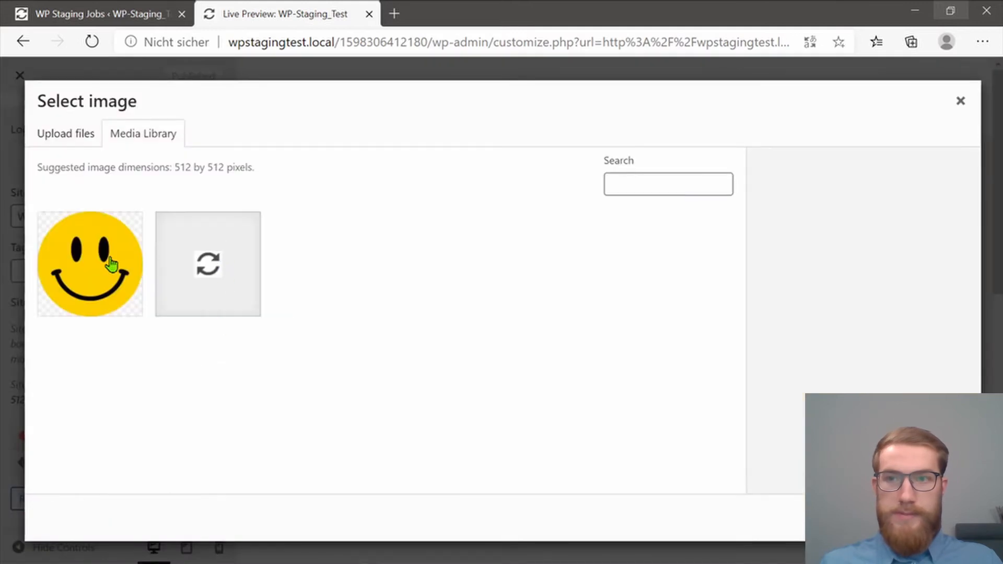
click(89, 264)
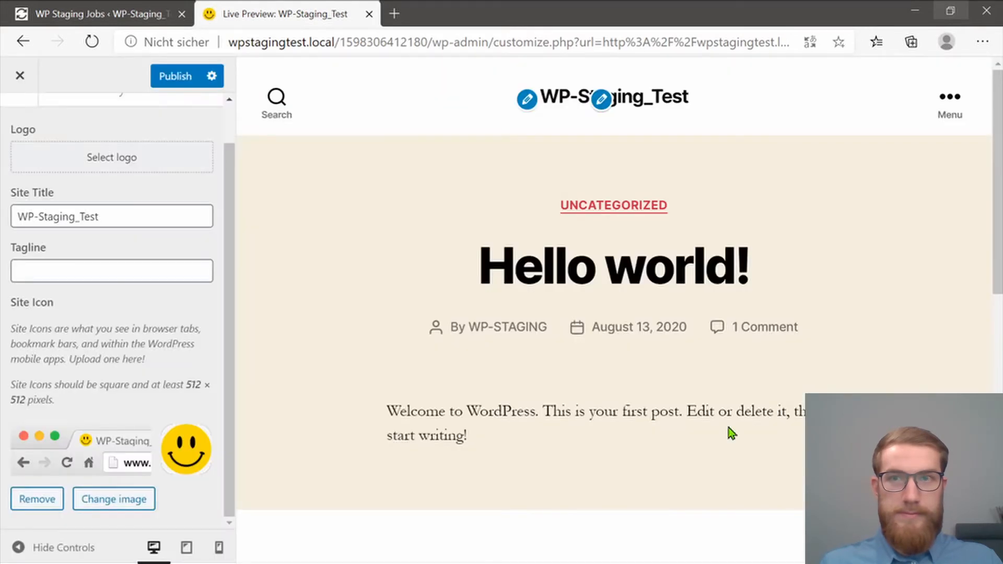
mouse_move(537, 378)
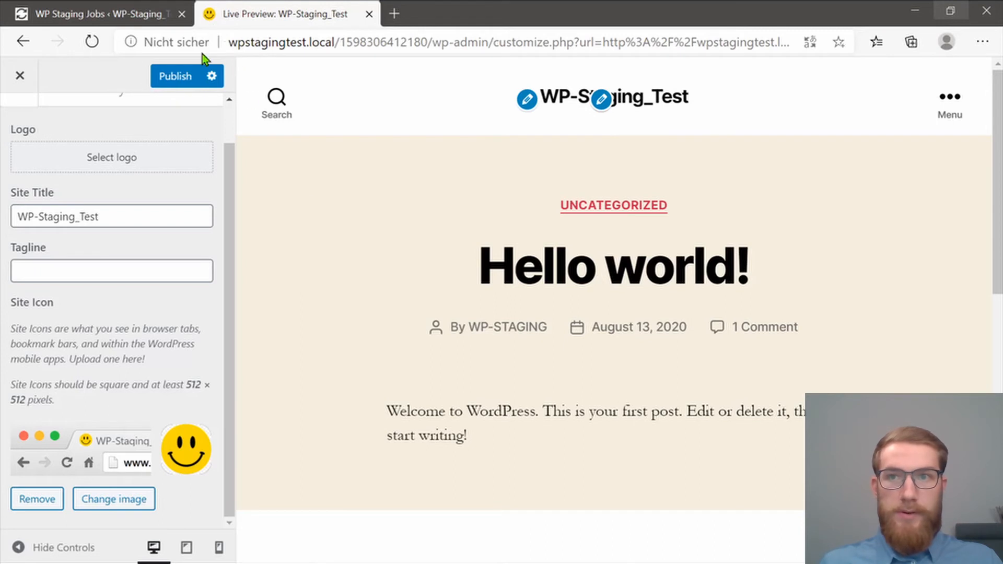
click(176, 76)
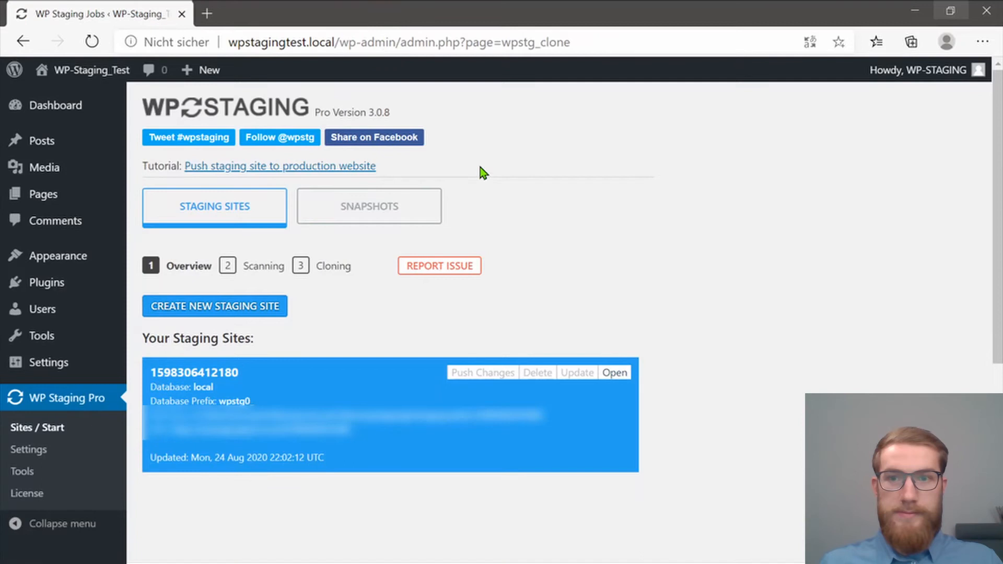
mouse_move(508, 242)
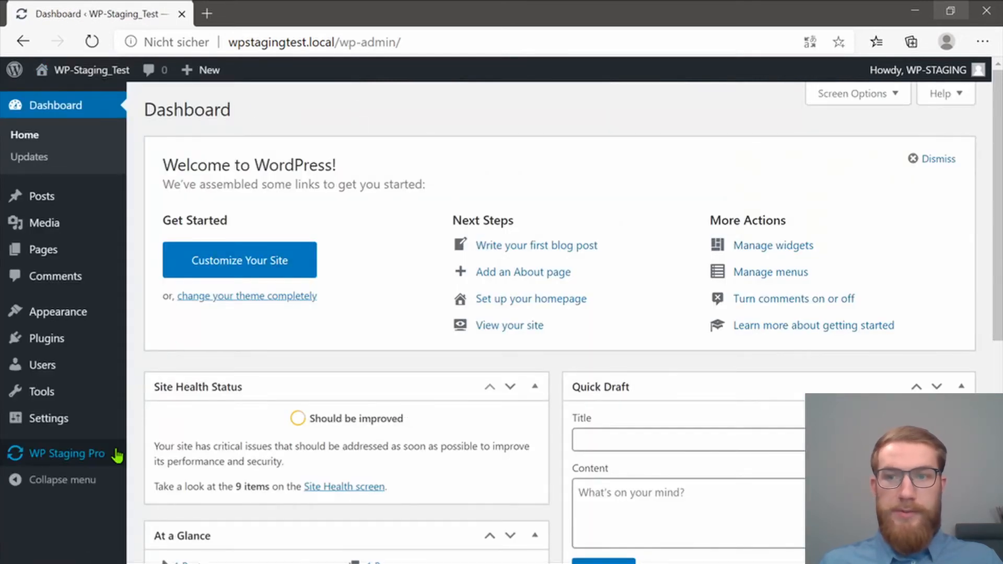
Step: Back on the production tab, open the WP Staging Pro staging sites list
click(67, 453)
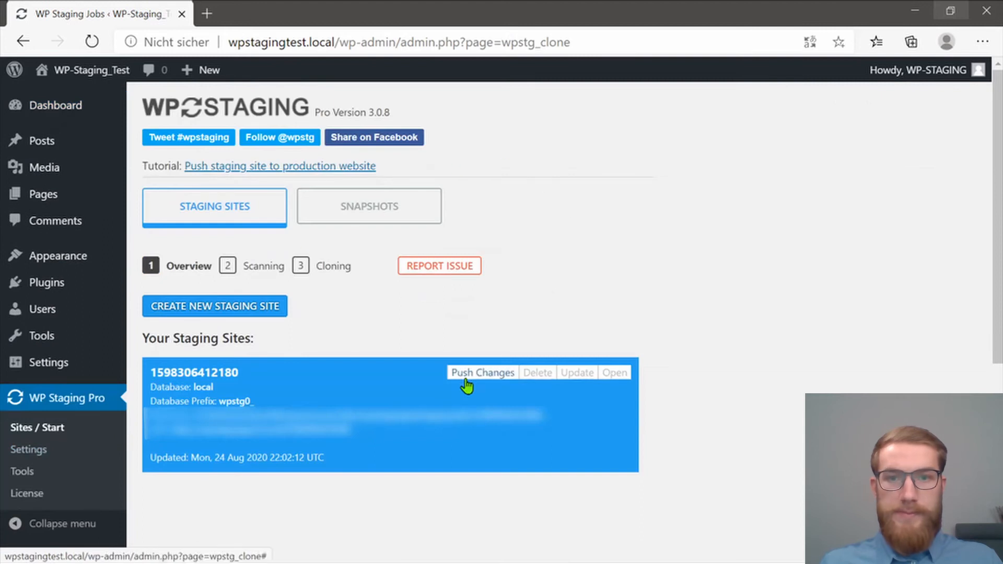
Step: Push the staging site to the live site with a database backup, confirming the overwrite
click(482, 372)
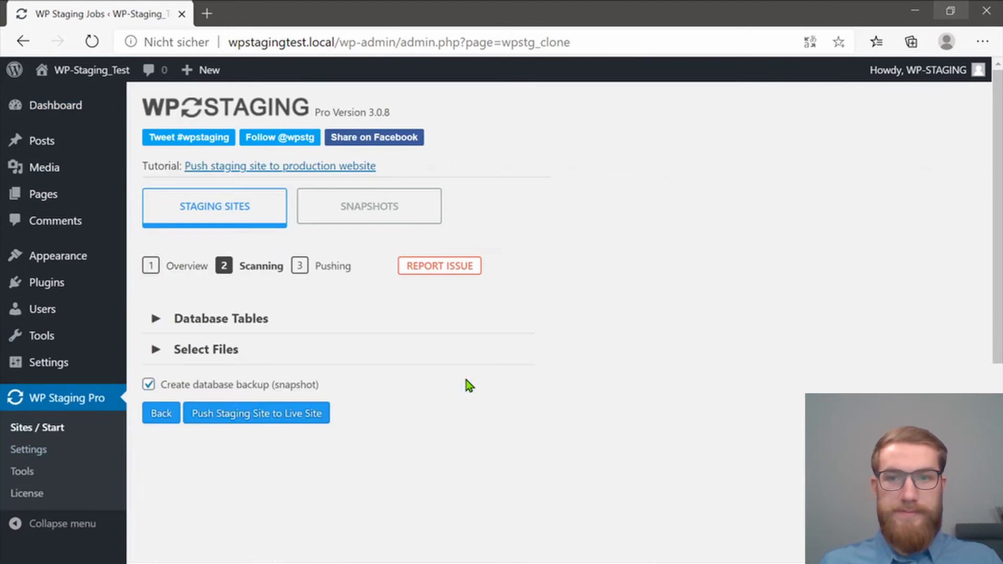
mouse_move(227, 429)
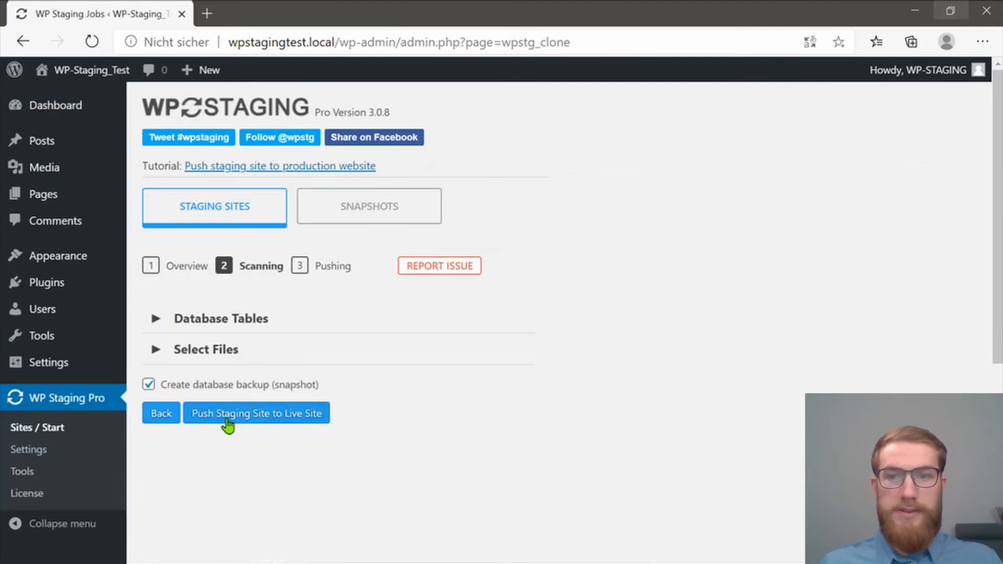
click(256, 413)
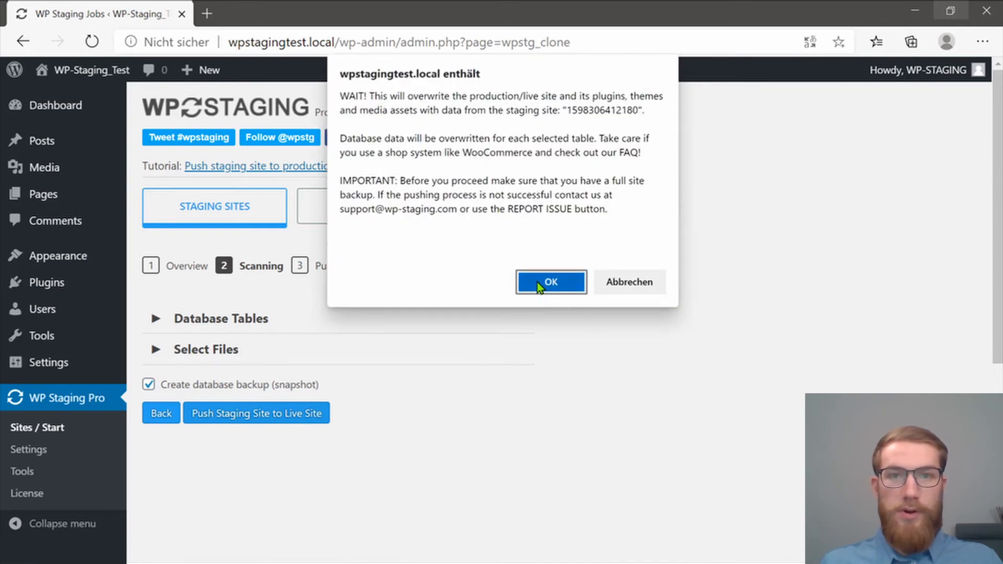
click(551, 282)
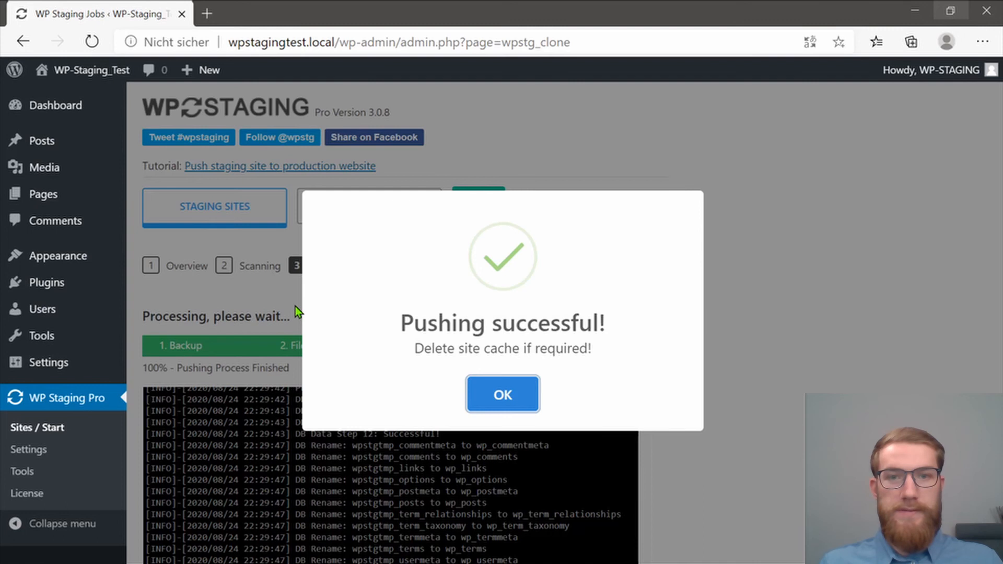
Step: Dismiss the push success message and visit the live site's front page
click(503, 395)
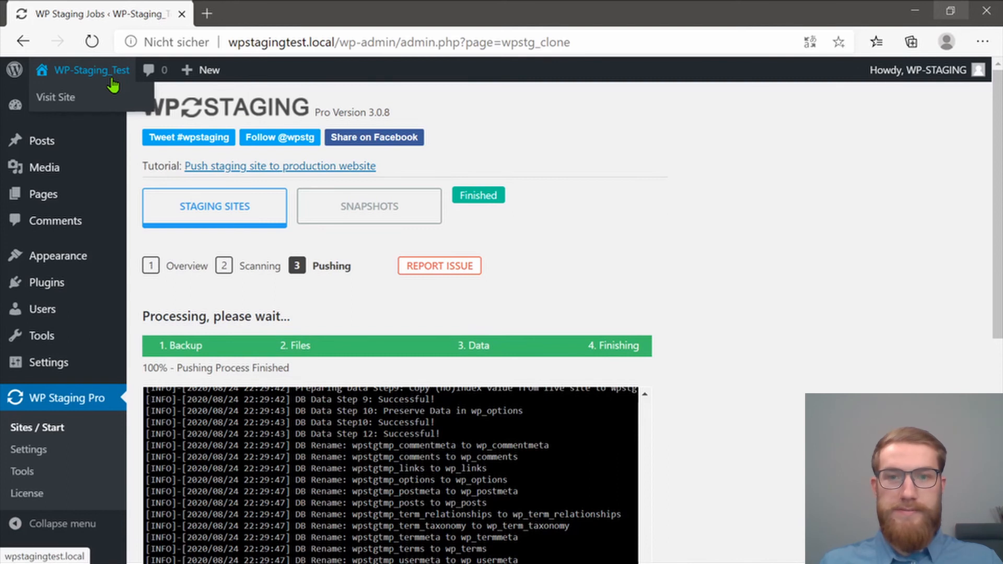
click(56, 98)
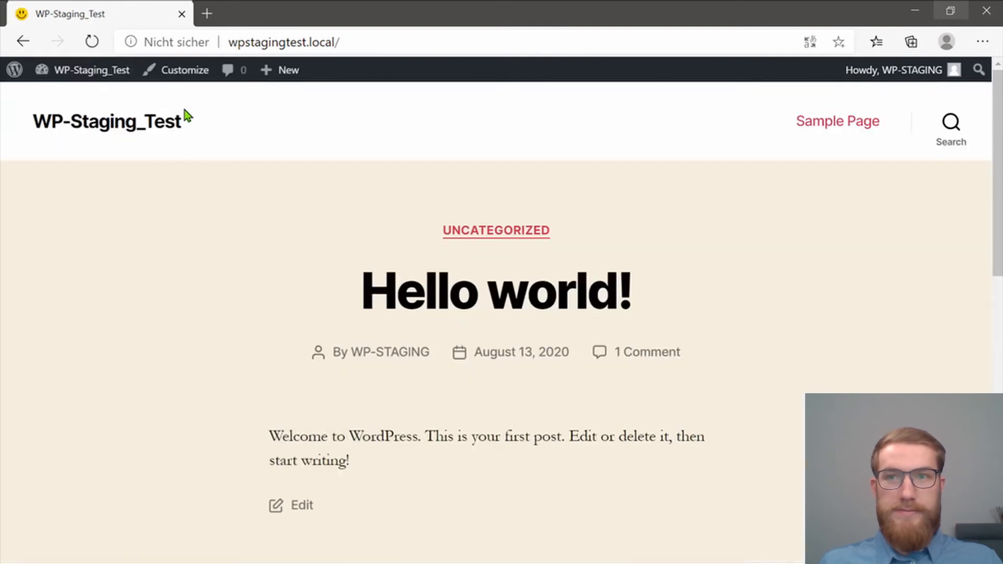
mouse_move(196, 120)
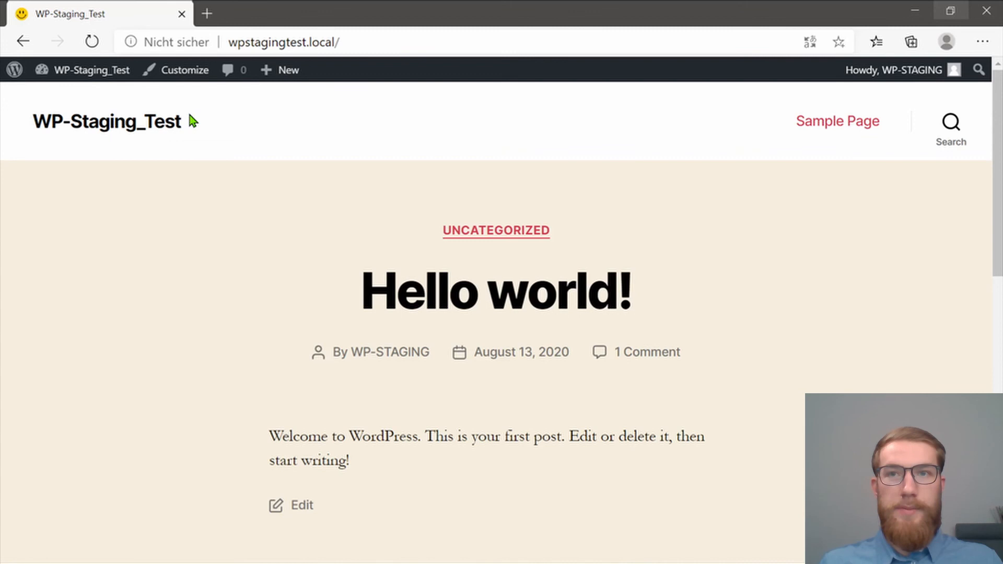